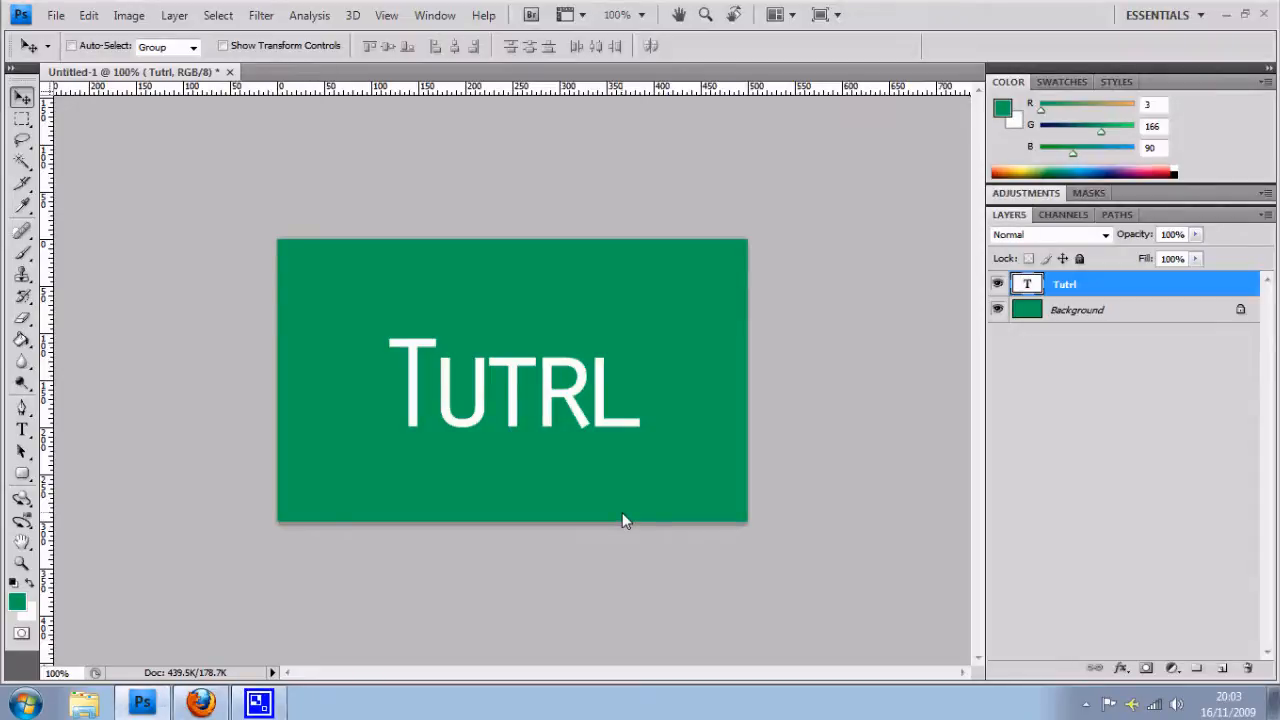
pyautogui.moveTo(624, 460)
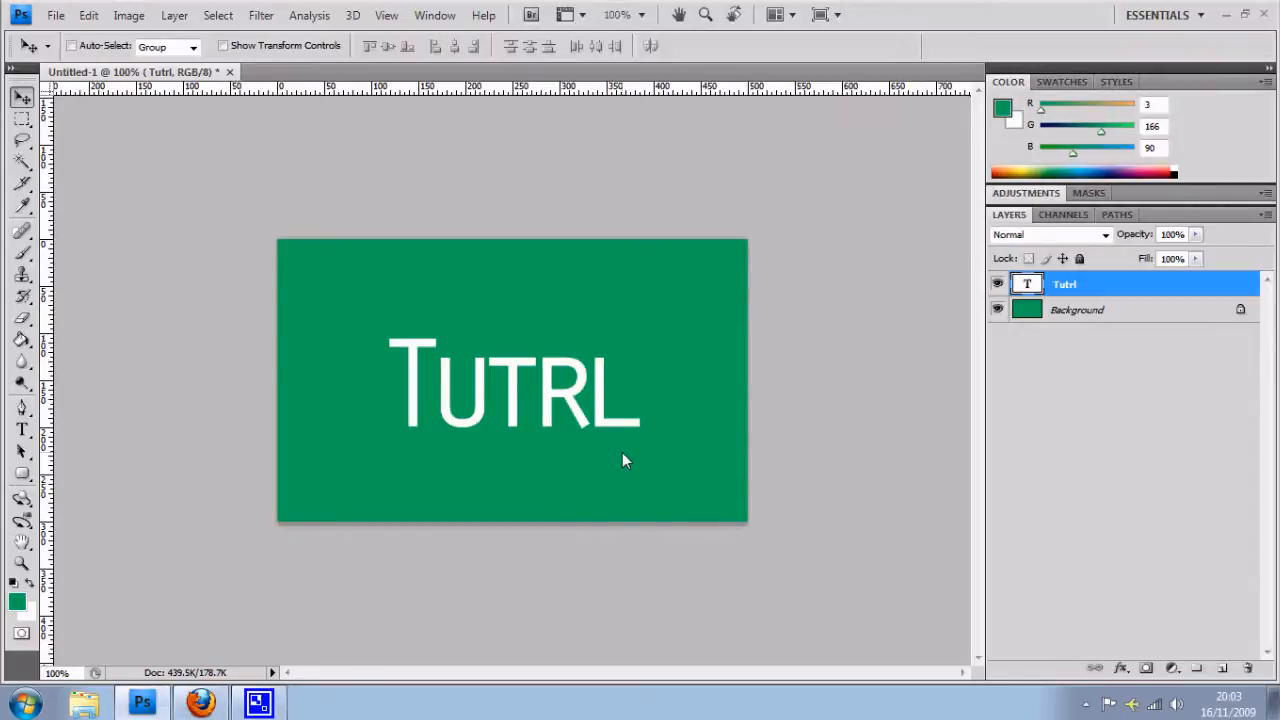
pyautogui.moveTo(652, 528)
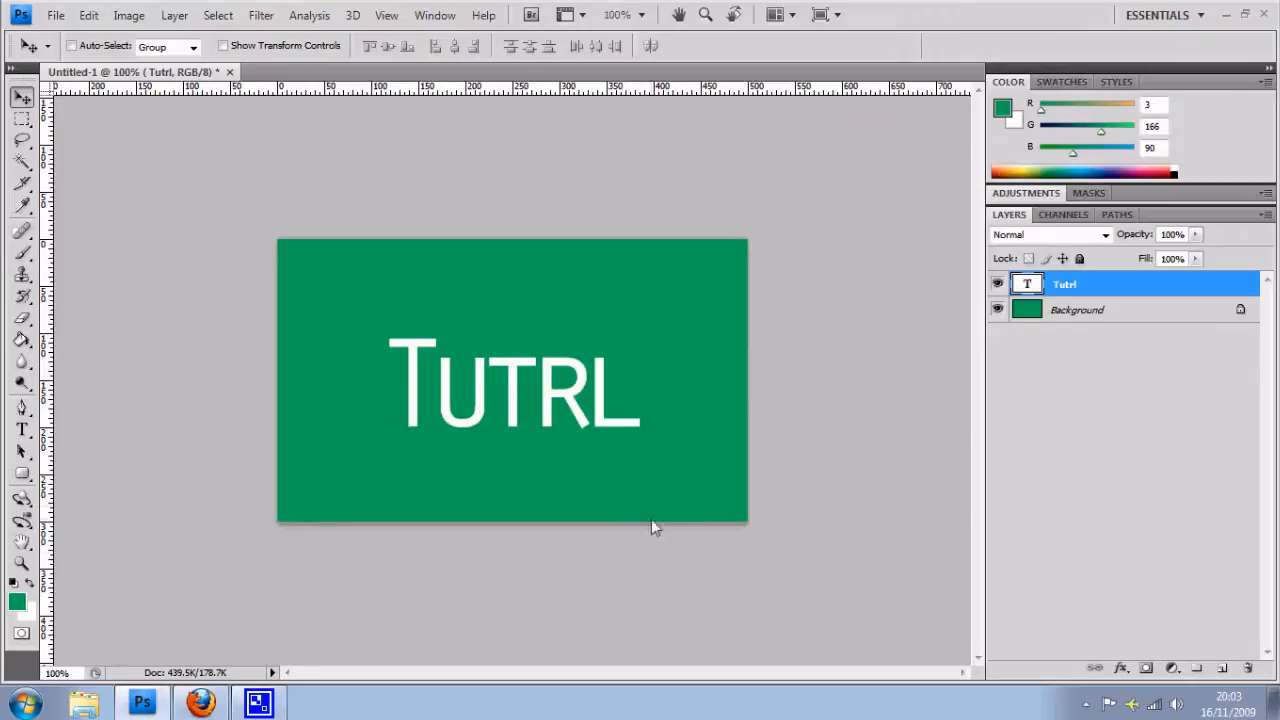
pyautogui.moveTo(692, 356)
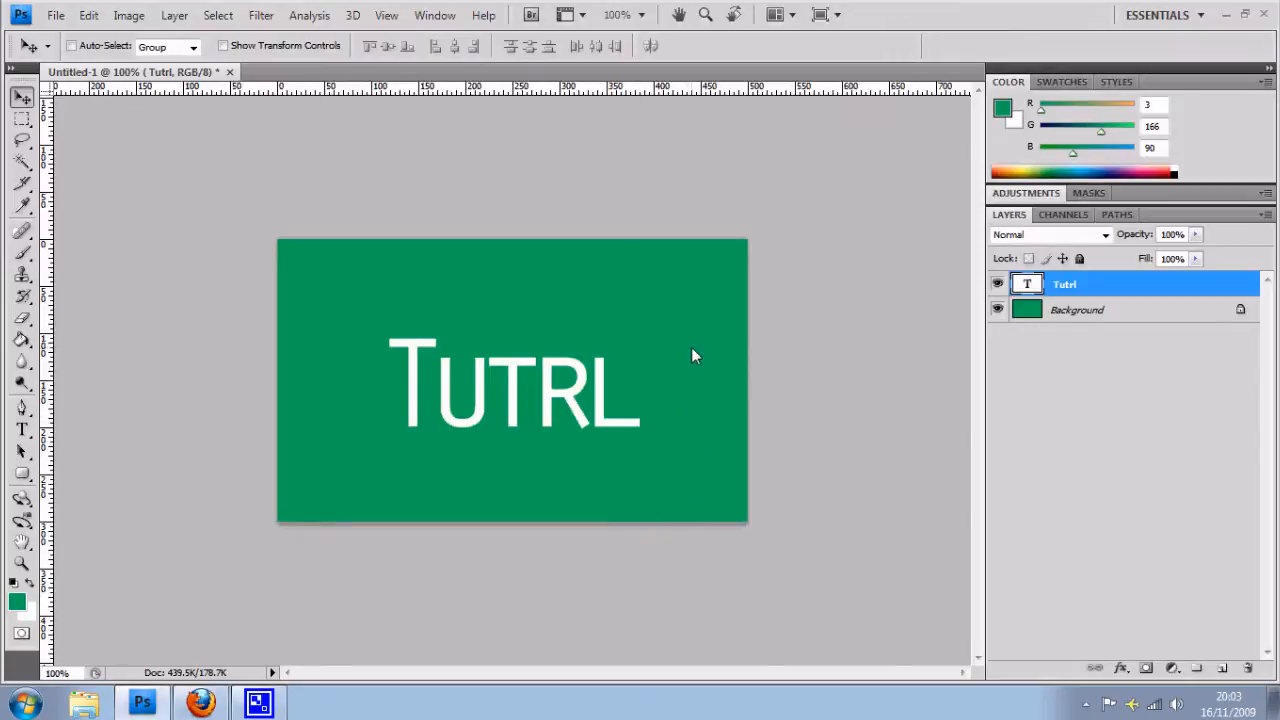
pyautogui.moveTo(568, 404)
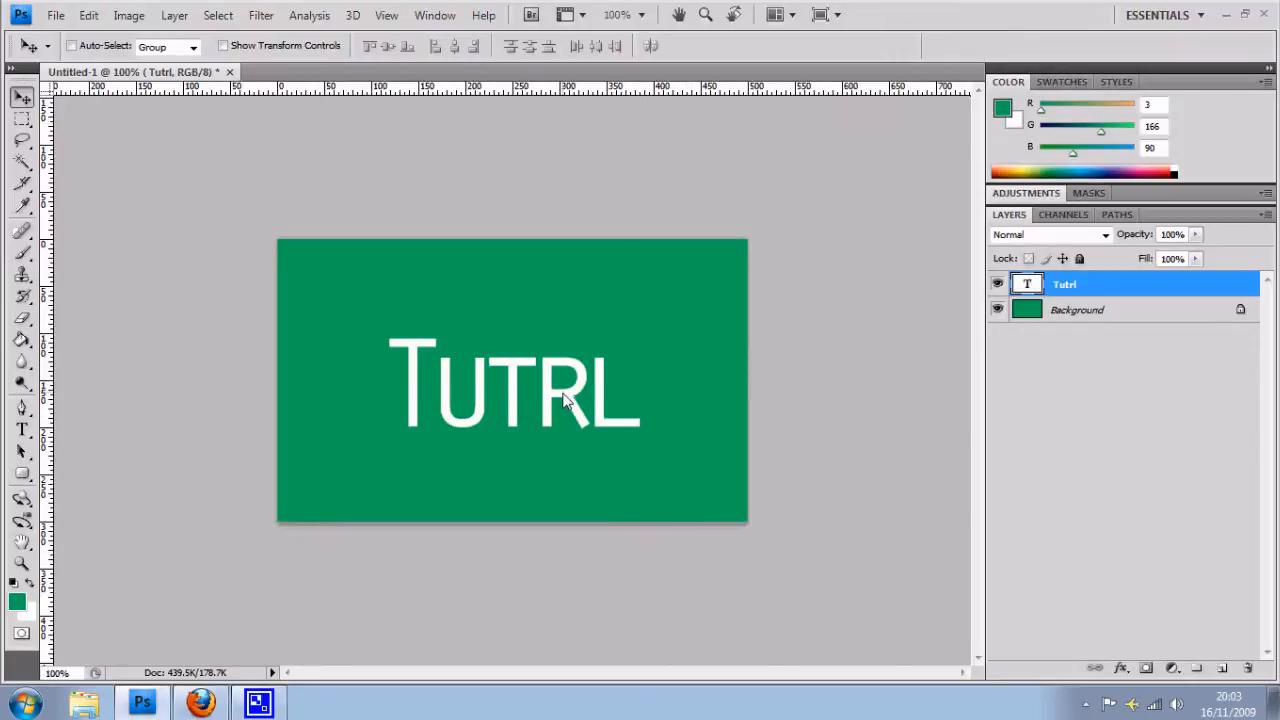
pyautogui.moveTo(520, 438)
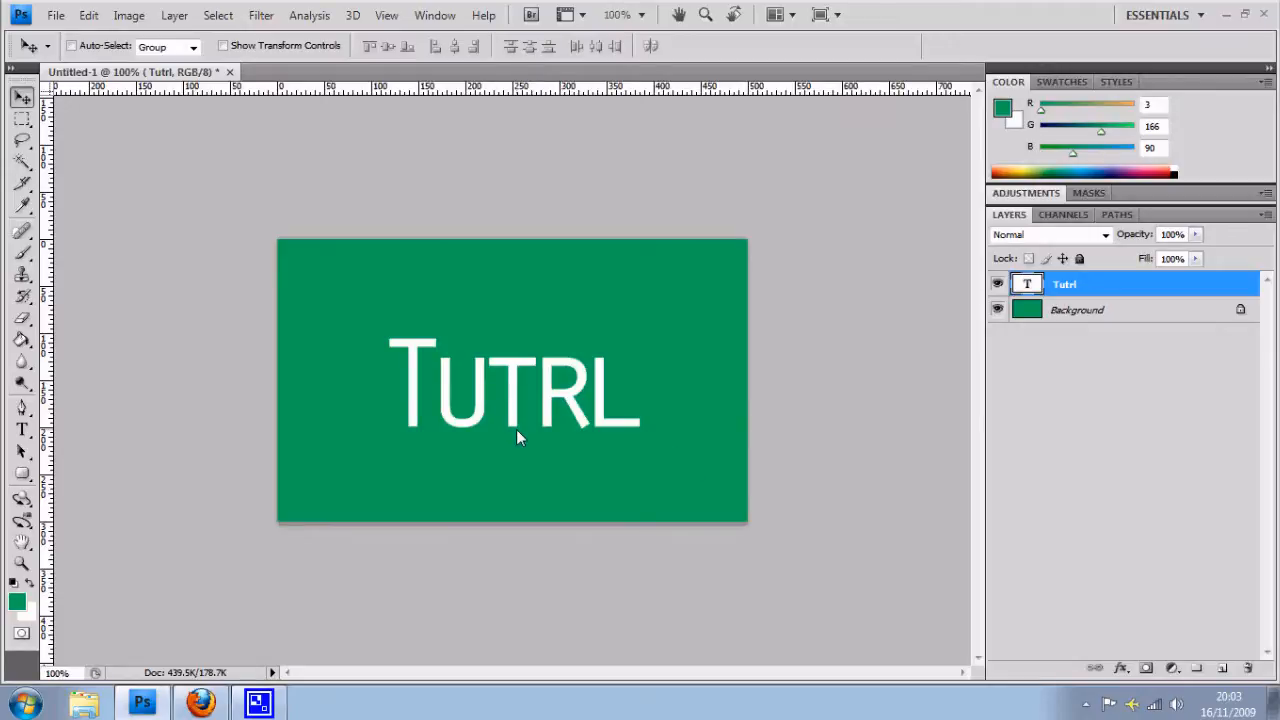
pyautogui.moveTo(660, 340)
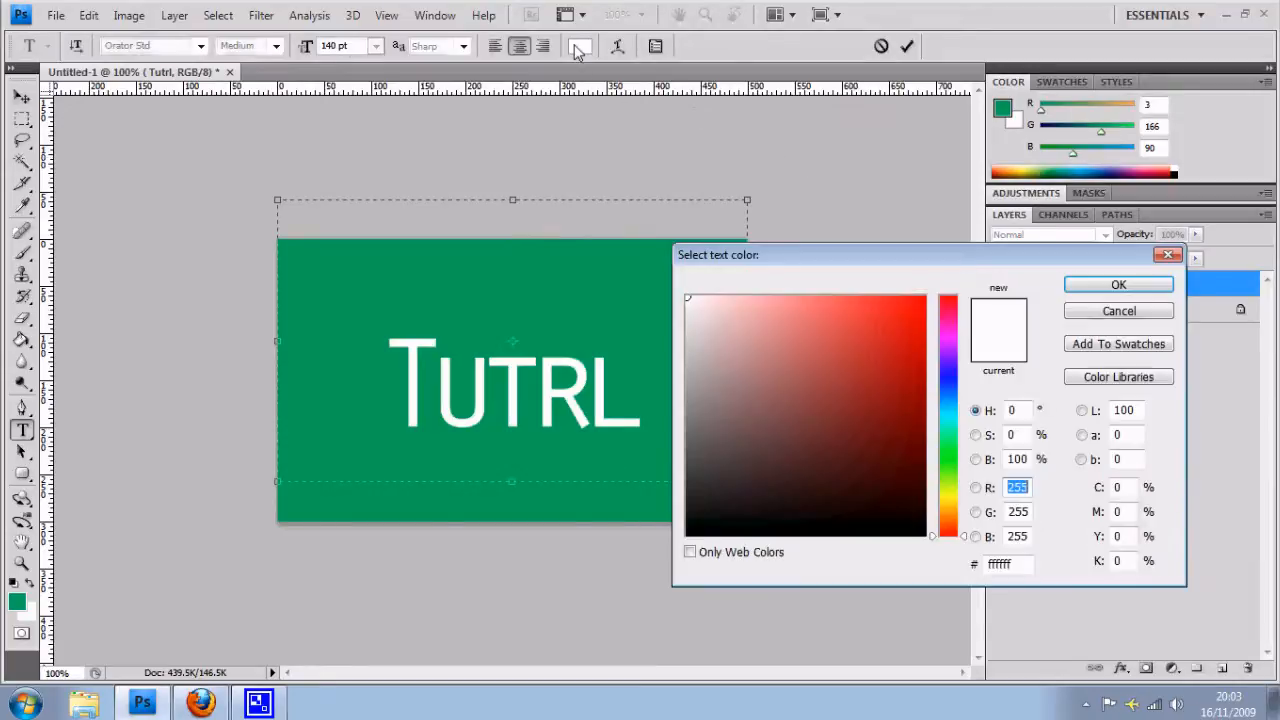
# Pick a muted dark blue in the colour field for the Tutrl text and confirm it.
pyautogui.click(862, 450)
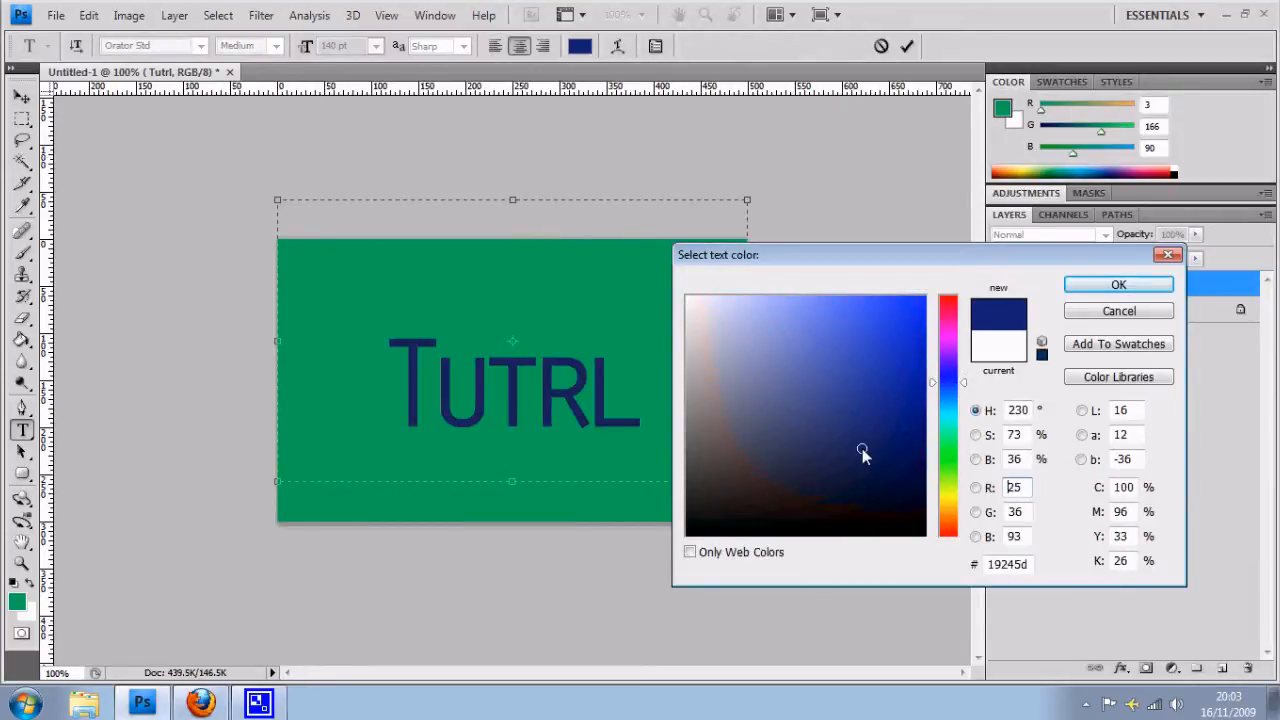
pyautogui.click(820, 412)
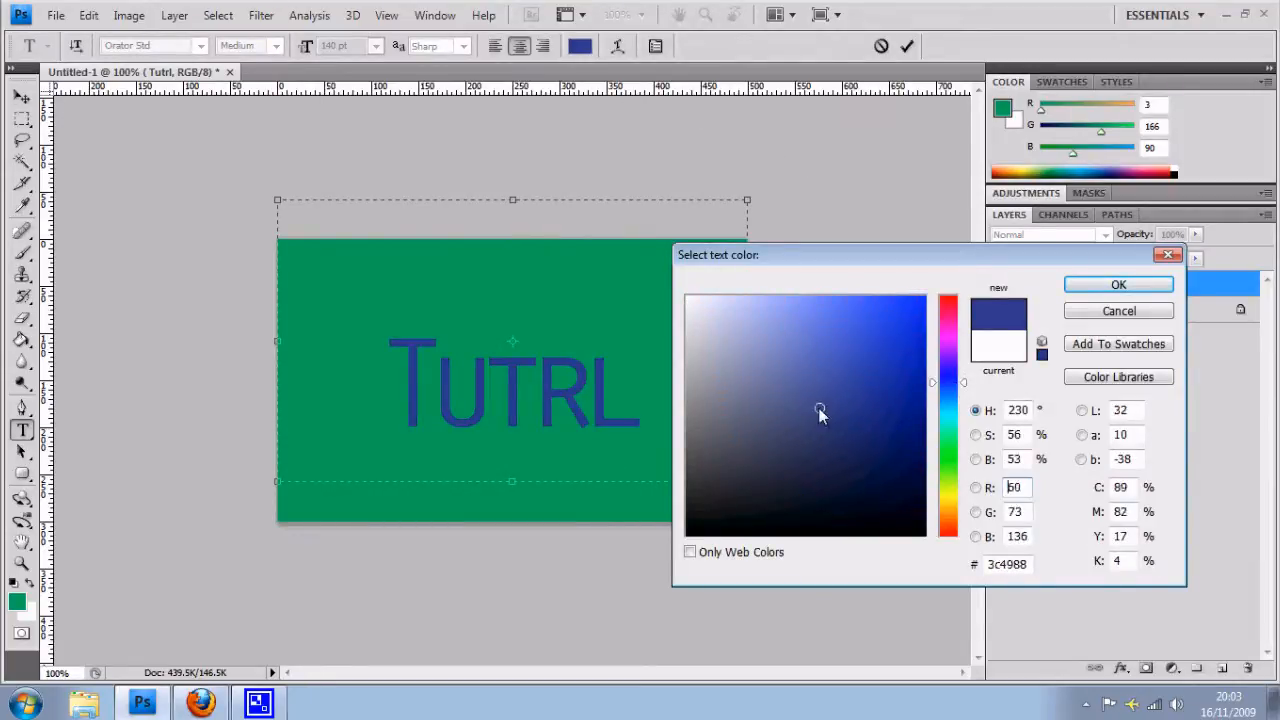
pyautogui.click(832, 418)
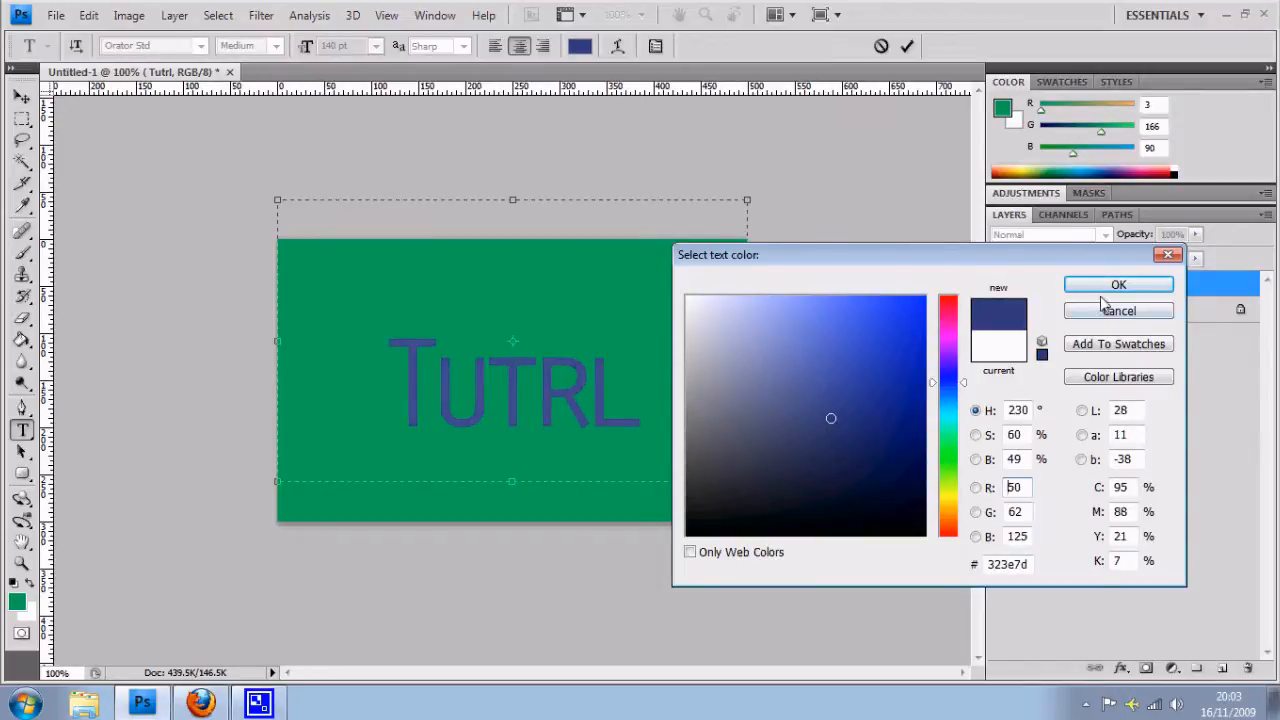
pyautogui.click(1118, 284)
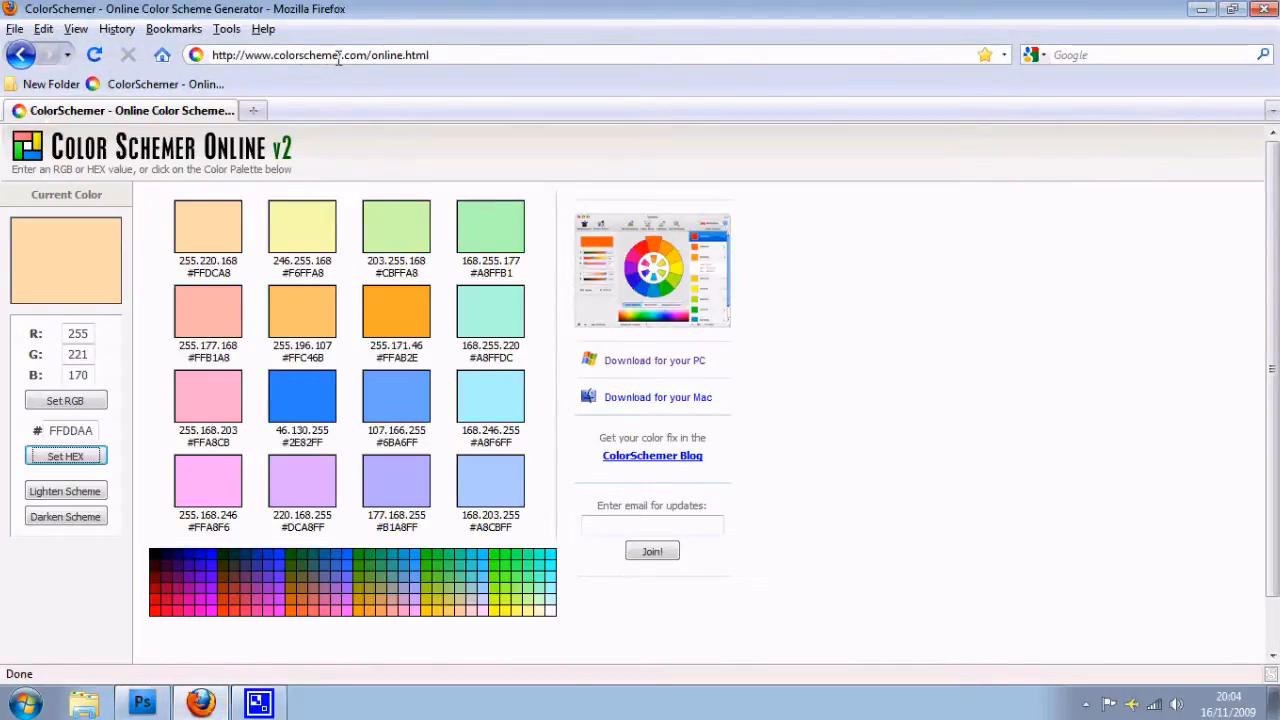
# Enter the banner green's hex value and set it as the base colour for the scheme.
pyautogui.click(320, 56)
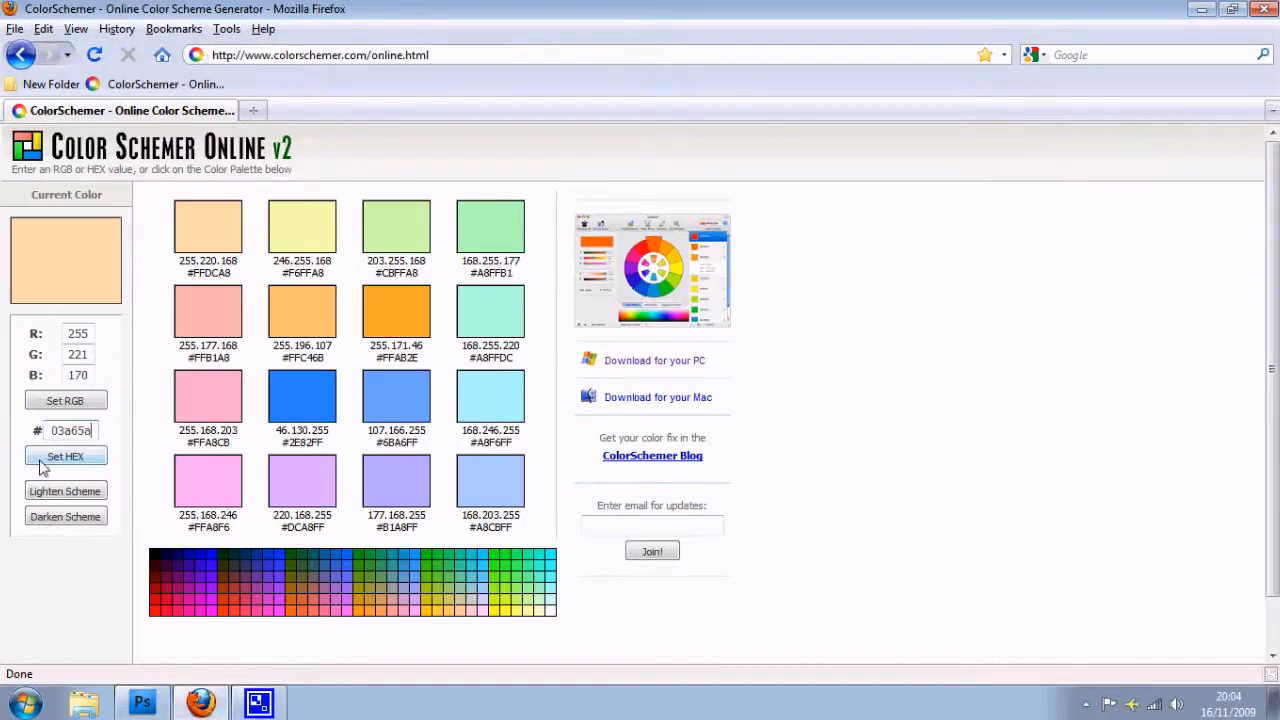
pyautogui.click(64, 456)
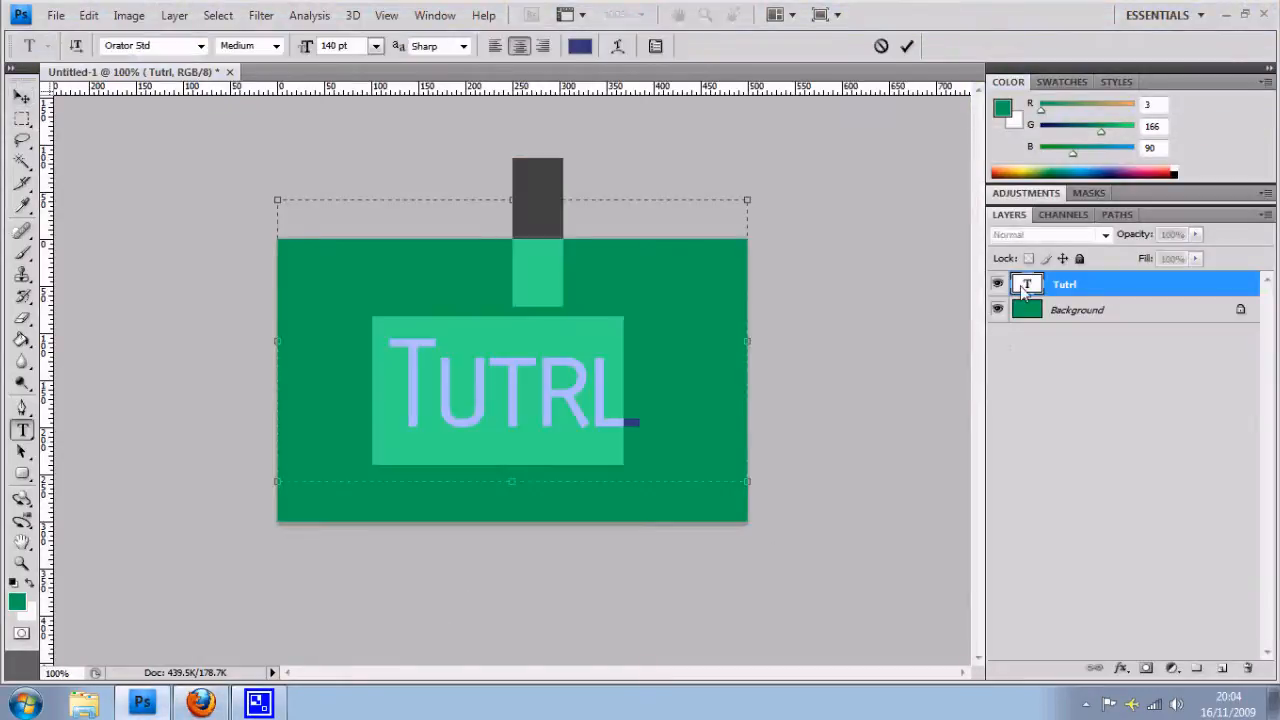
# Replace the text colour's hex value with the scheme's complementary blue and confirm it.
pyautogui.click(580, 46)
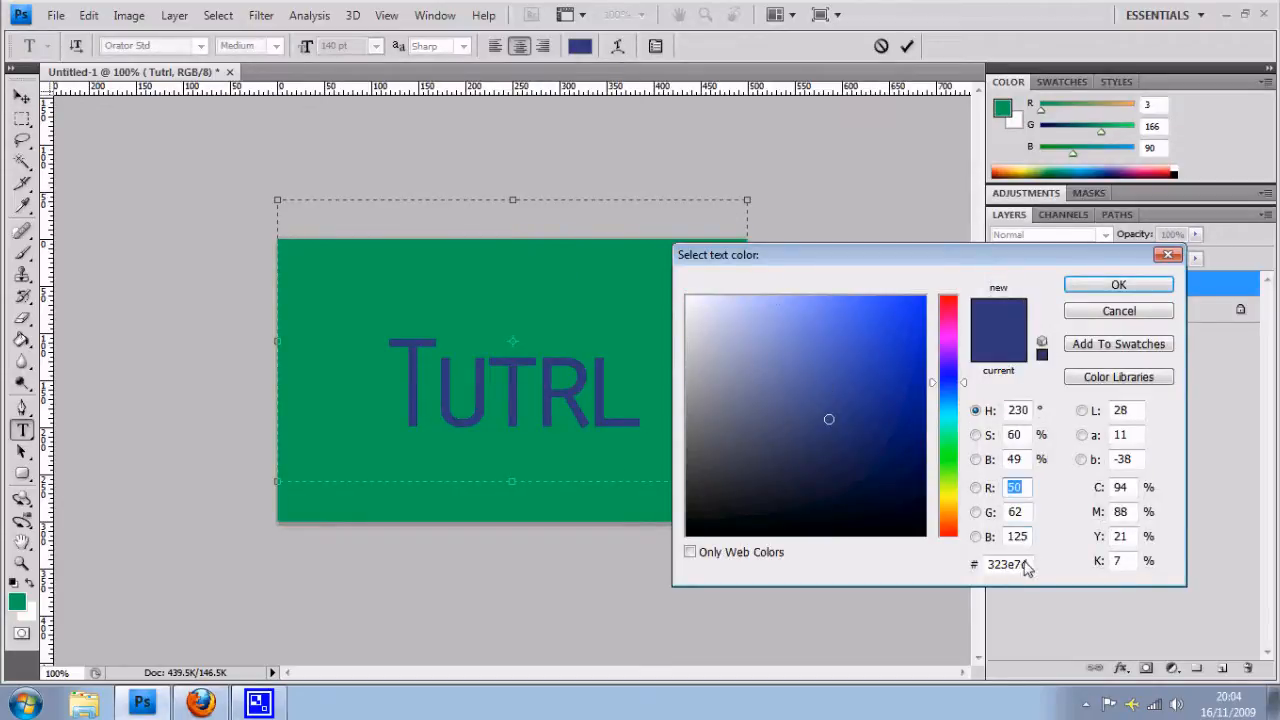
pyautogui.click(1118, 284)
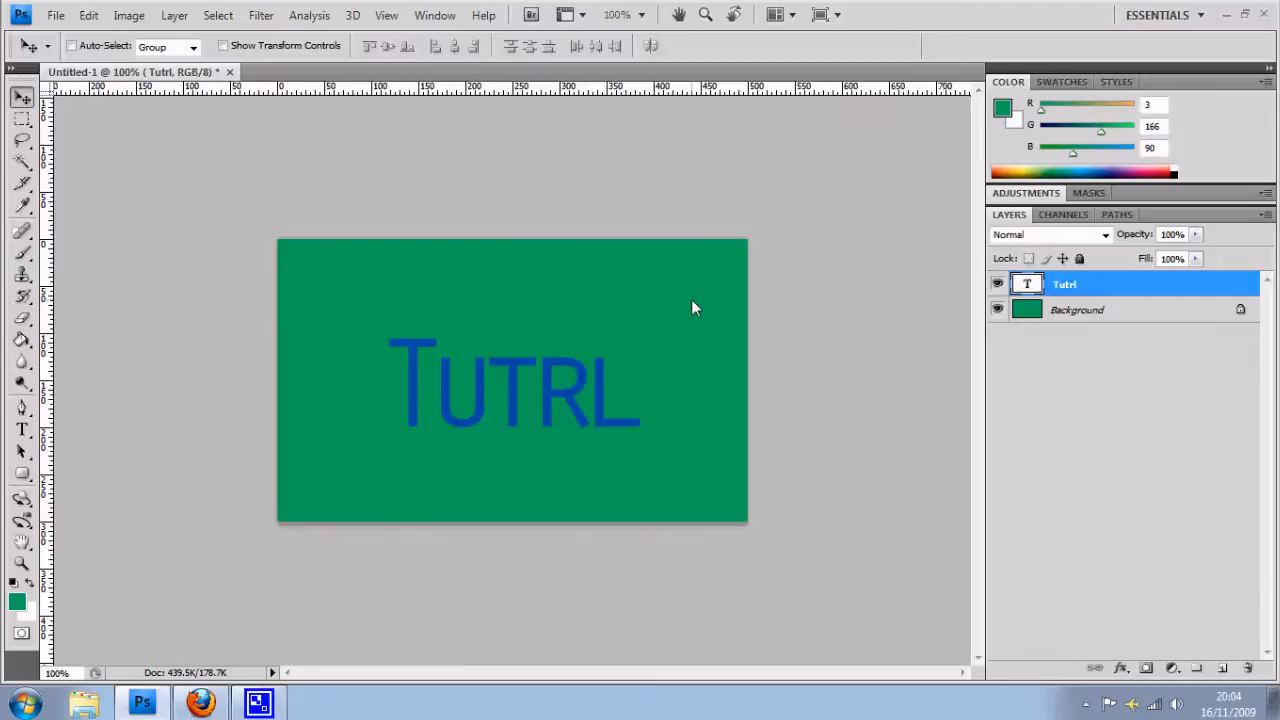
pyautogui.moveTo(688, 308)
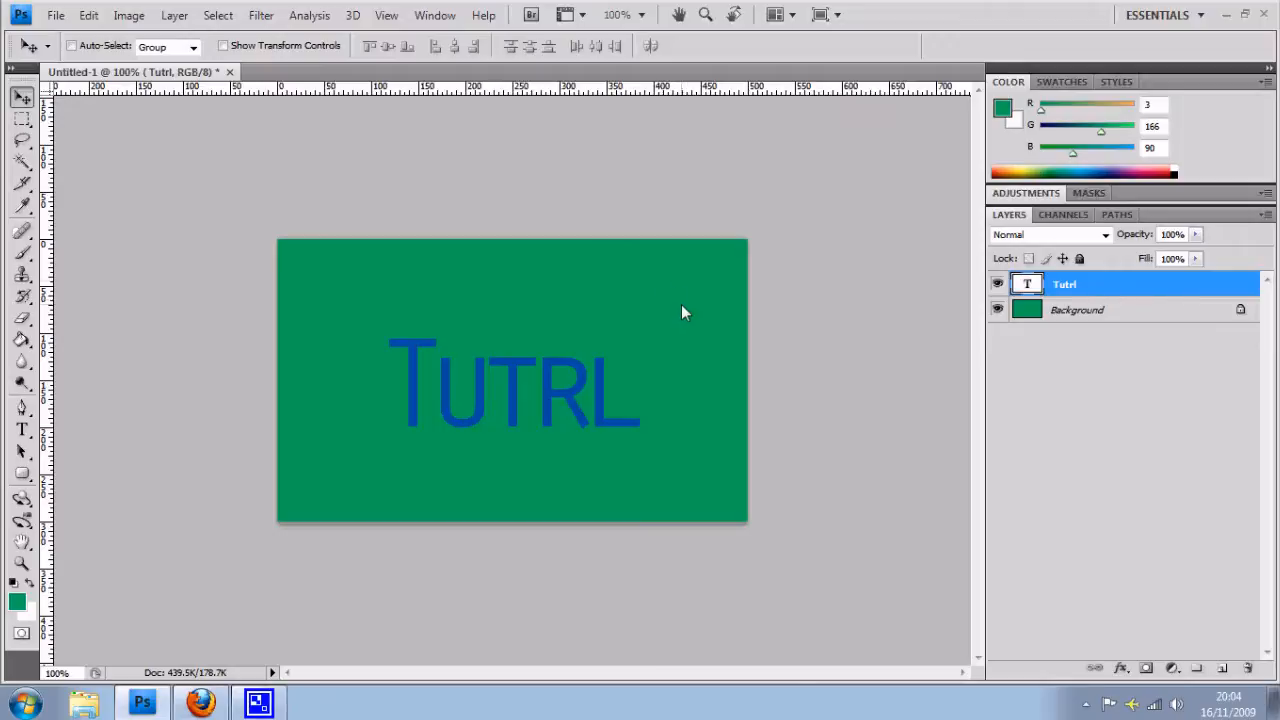
pyautogui.moveTo(668, 312)
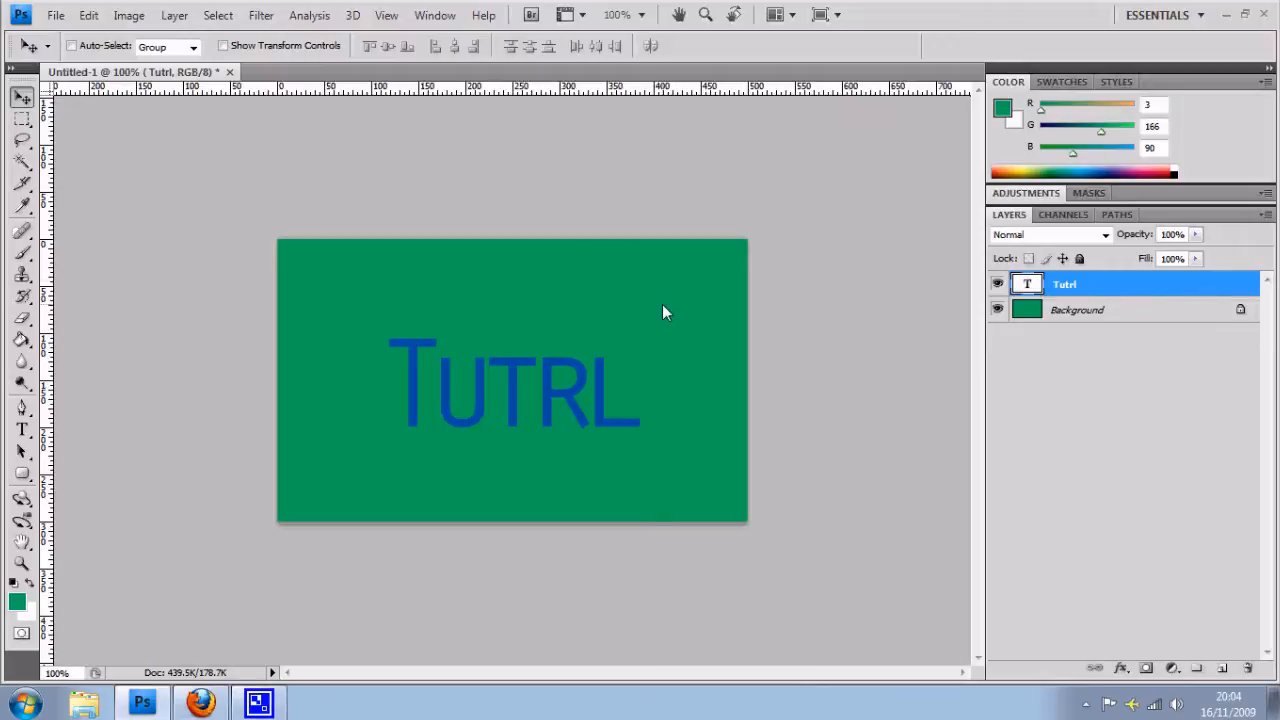